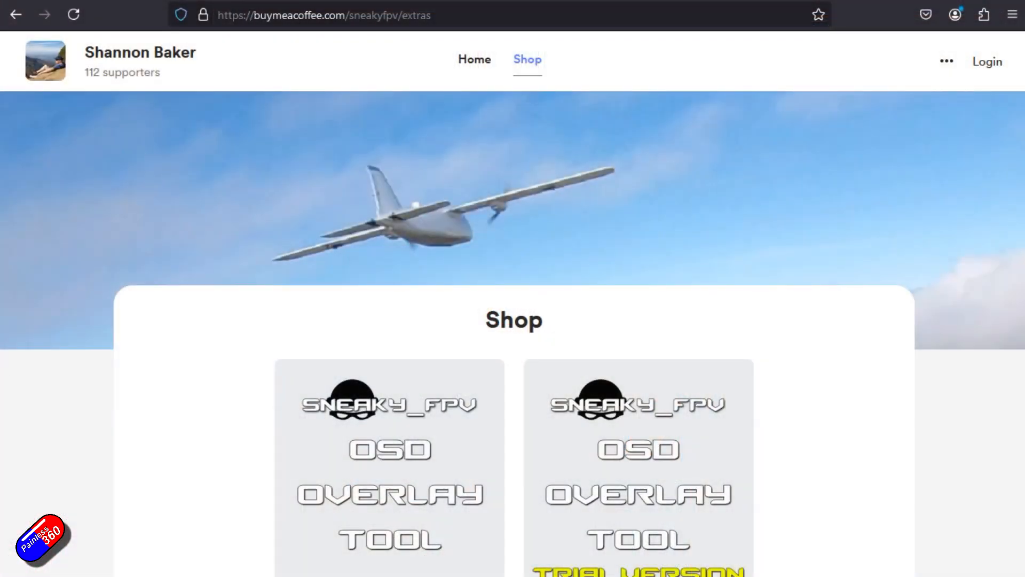
- Scroll through the free TRIAL Overlay Tool details, then close it and return to the shop
{"action": "scroll", "scroll_direction": "down", "scroll_amount": 3}
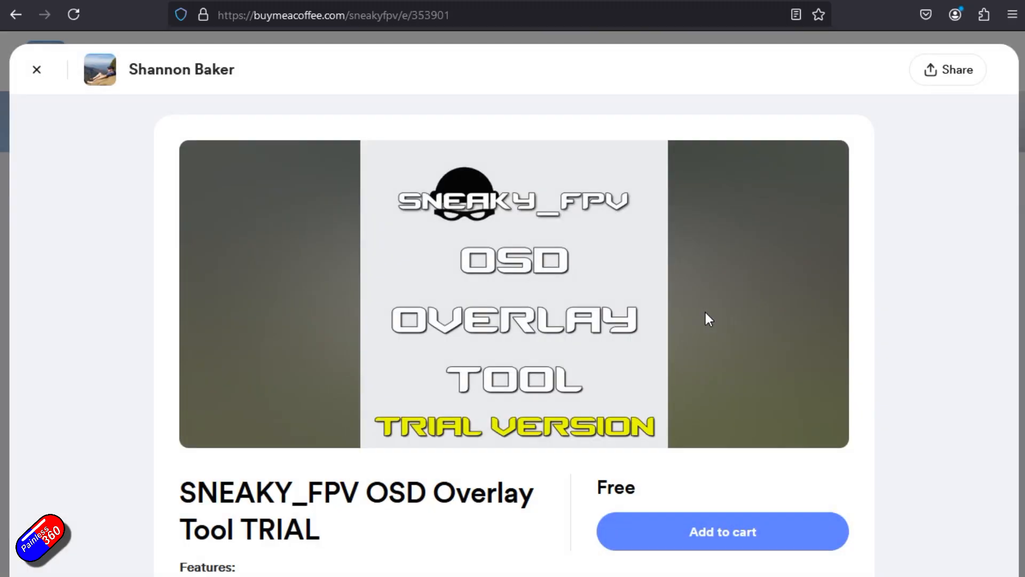
{"action": "scroll", "scroll_direction": "down", "scroll_amount": 3}
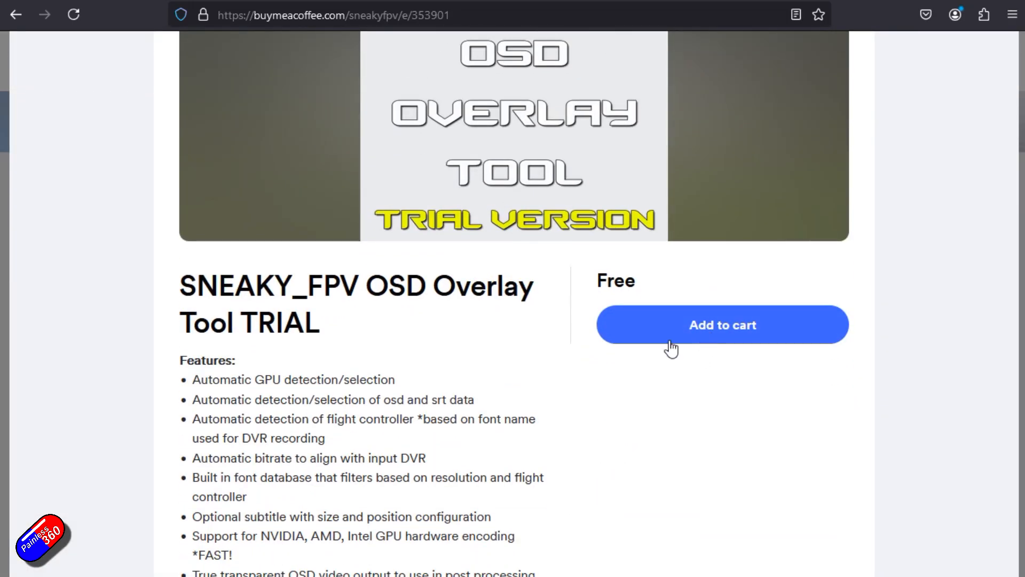
{"action": "scroll", "scroll_direction": "down", "scroll_amount": 3}
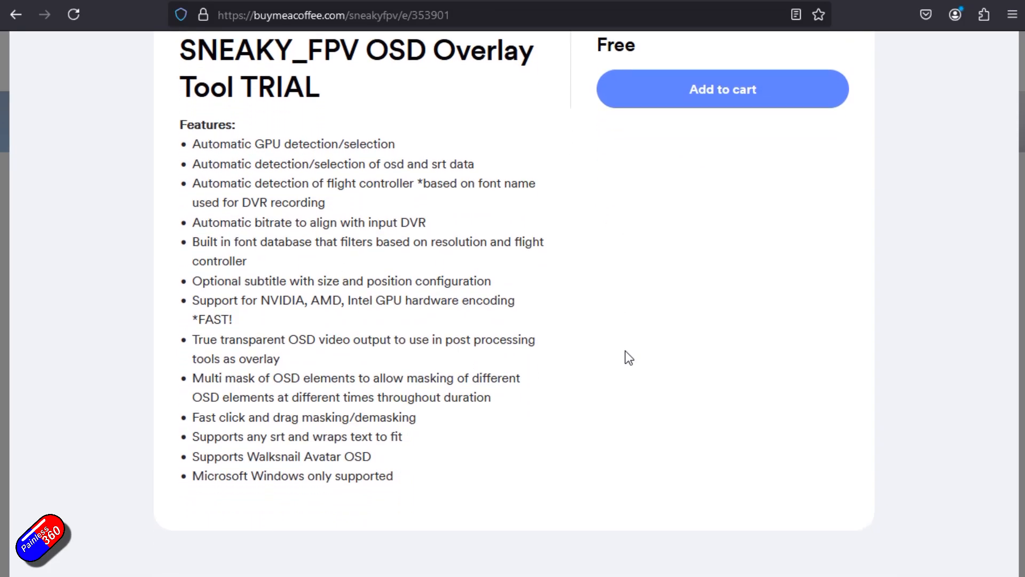
{"action": "scroll", "scroll_direction": "up", "scroll_amount": 3}
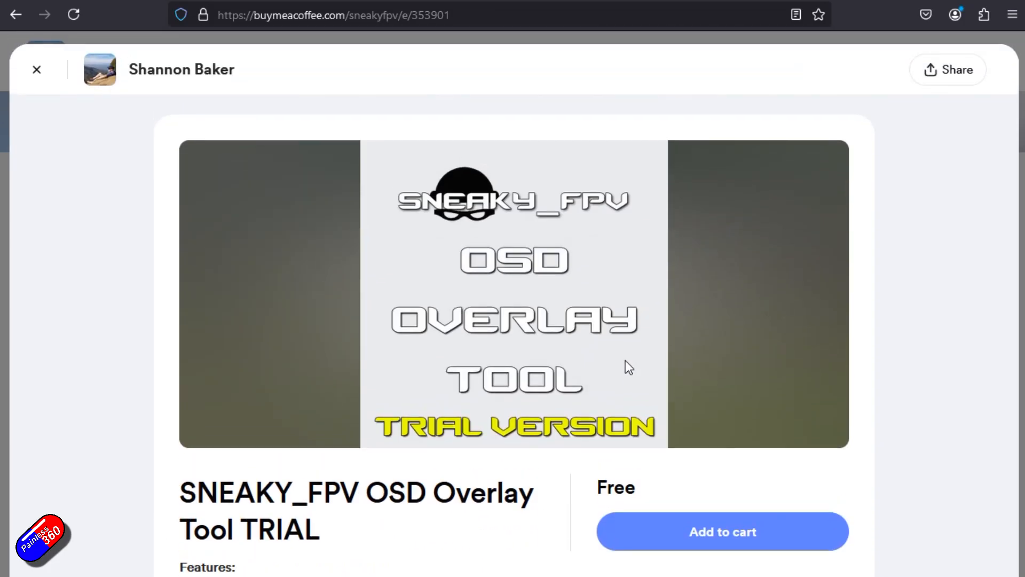
{"action": "left_click", "coordinate": [37, 70]}
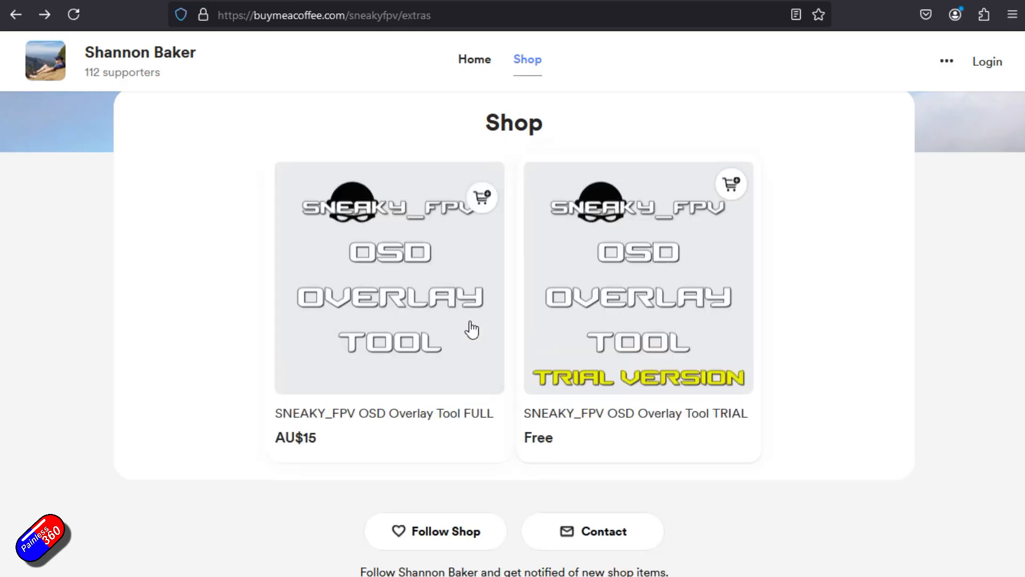
- Open and browse the AU$15 FULL Overlay Tool details, then close them
{"action": "left_click", "coordinate": [389, 277]}
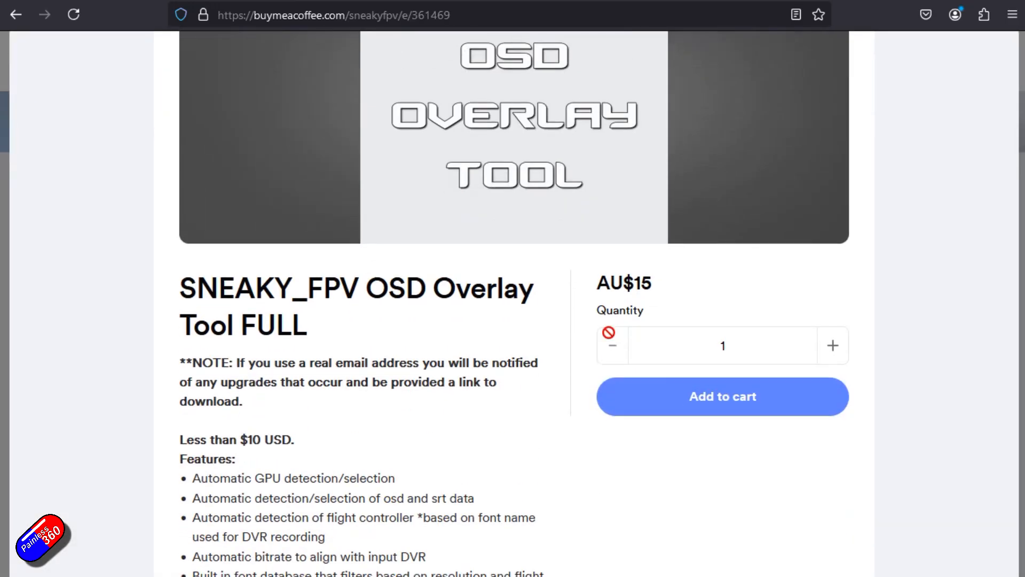
{"action": "scroll", "scroll_direction": "down", "scroll_amount": 3}
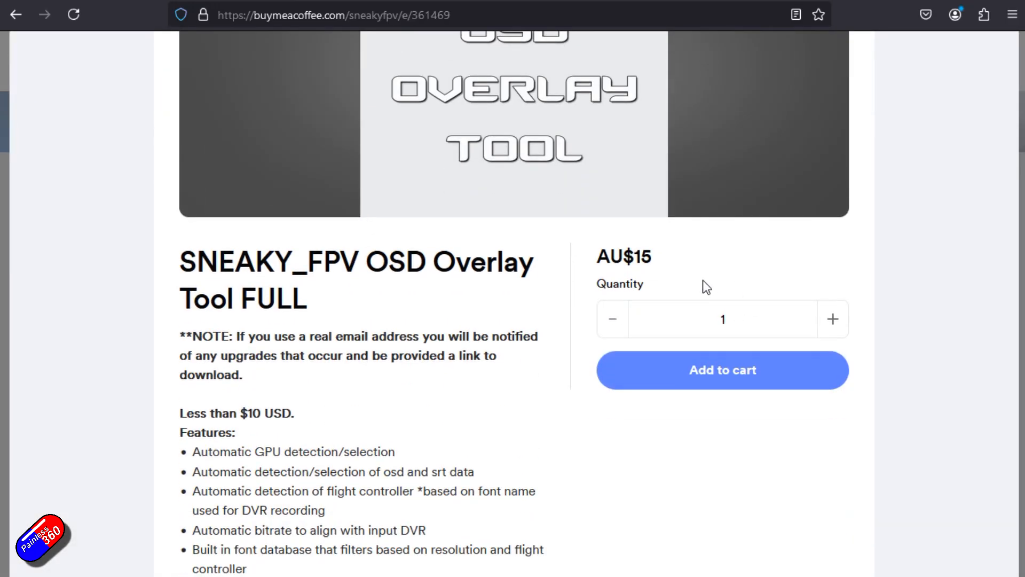
{"action": "scroll", "scroll_direction": "down", "scroll_amount": 3}
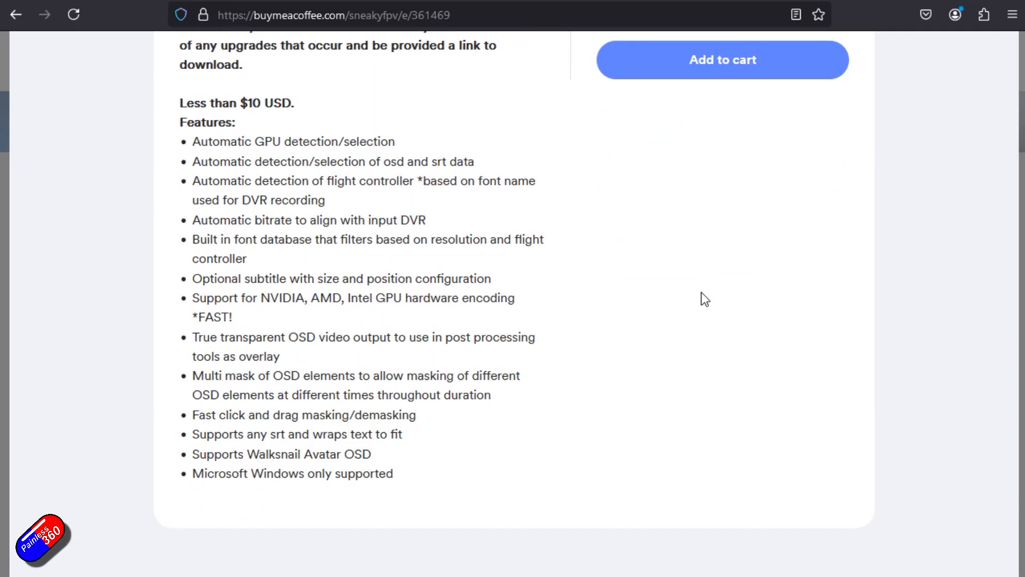
{"action": "left_click", "coordinate": [15, 14]}
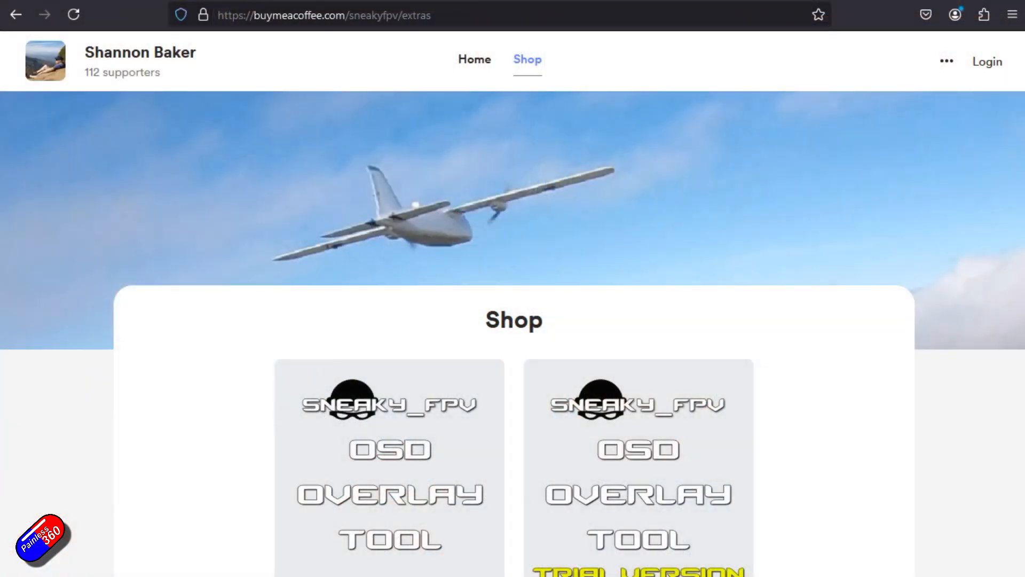
- Review the free TRIAL Overlay Tool details again and return to the shop
{"action": "scroll", "scroll_direction": "down", "scroll_amount": 3}
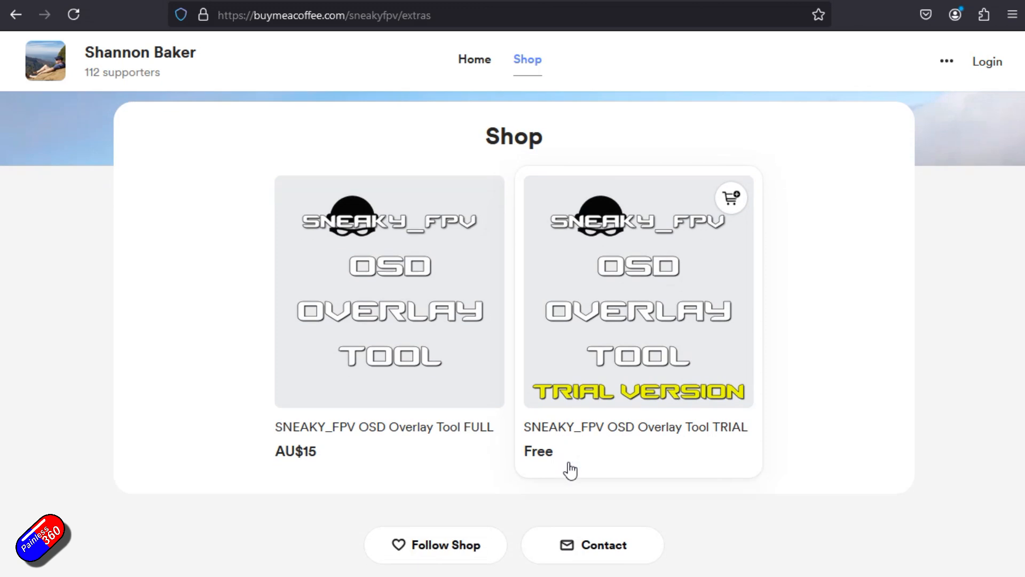
{"action": "left_click", "coordinate": [637, 294]}
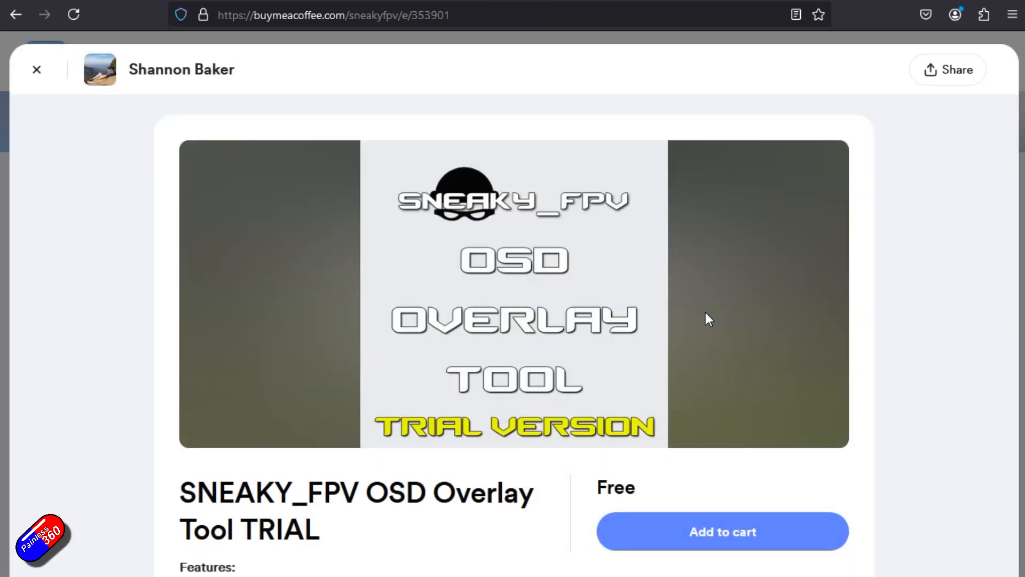
{"action": "scroll", "scroll_direction": "down", "scroll_amount": 3}
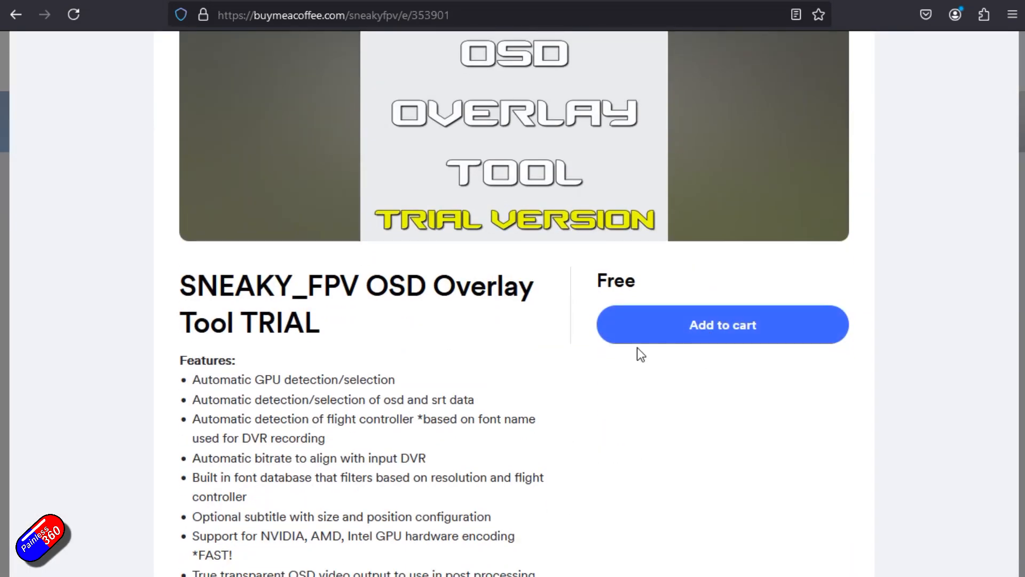
{"action": "scroll", "scroll_direction": "down", "scroll_amount": 3}
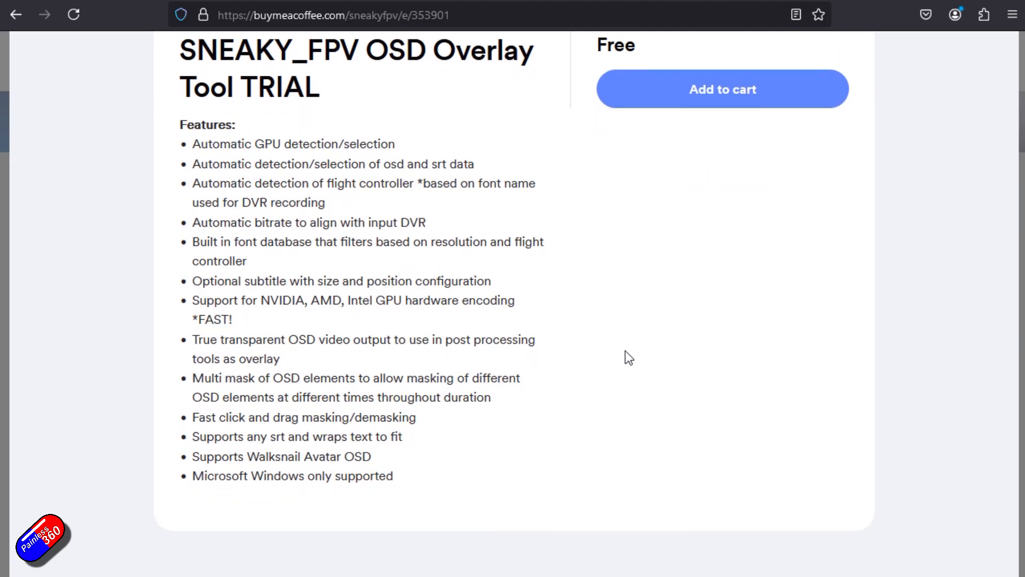
{"action": "left_click", "coordinate": [15, 14]}
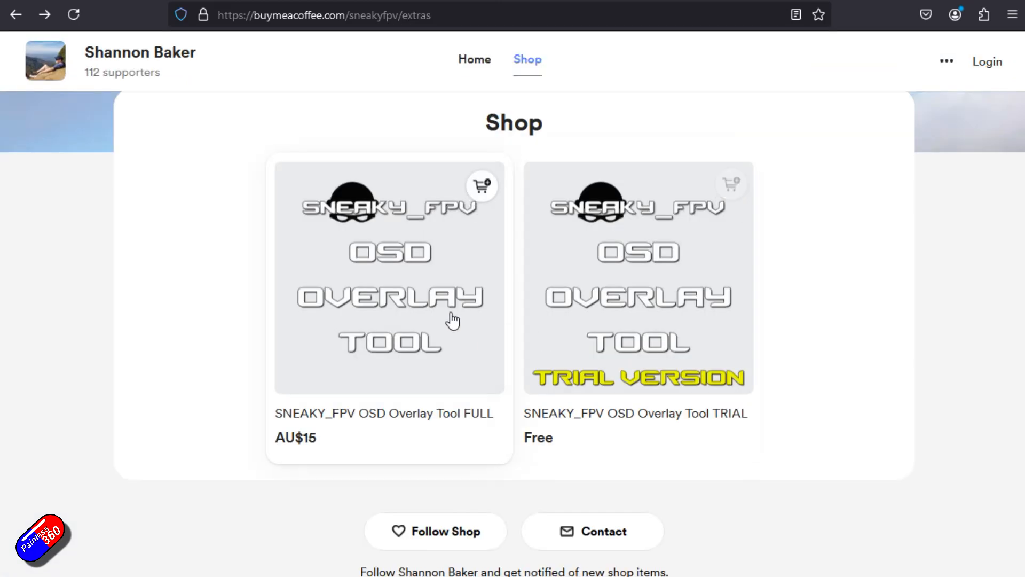
- Reopen the FULL Overlay Tool page, then show the Painless360 channel's playlists
{"action": "left_click", "coordinate": [389, 294]}
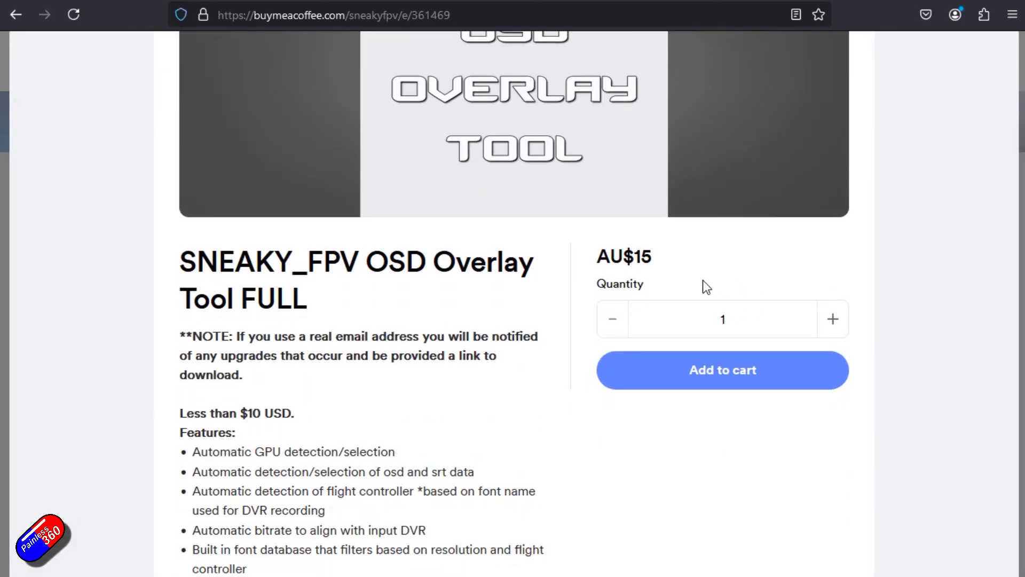
{"action": "scroll", "scroll_direction": "down", "scroll_amount": 3}
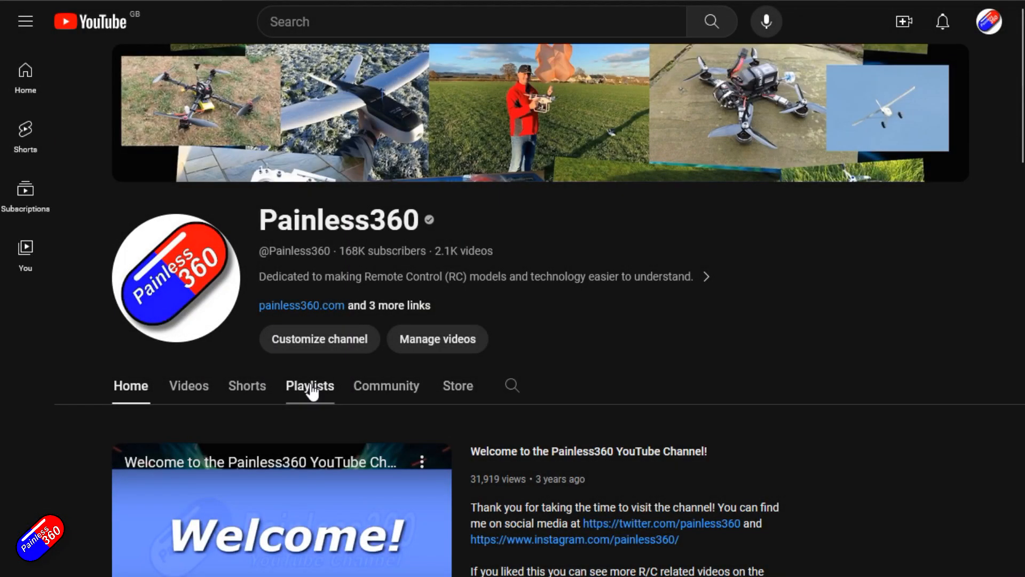
{"action": "left_click", "coordinate": [310, 385]}
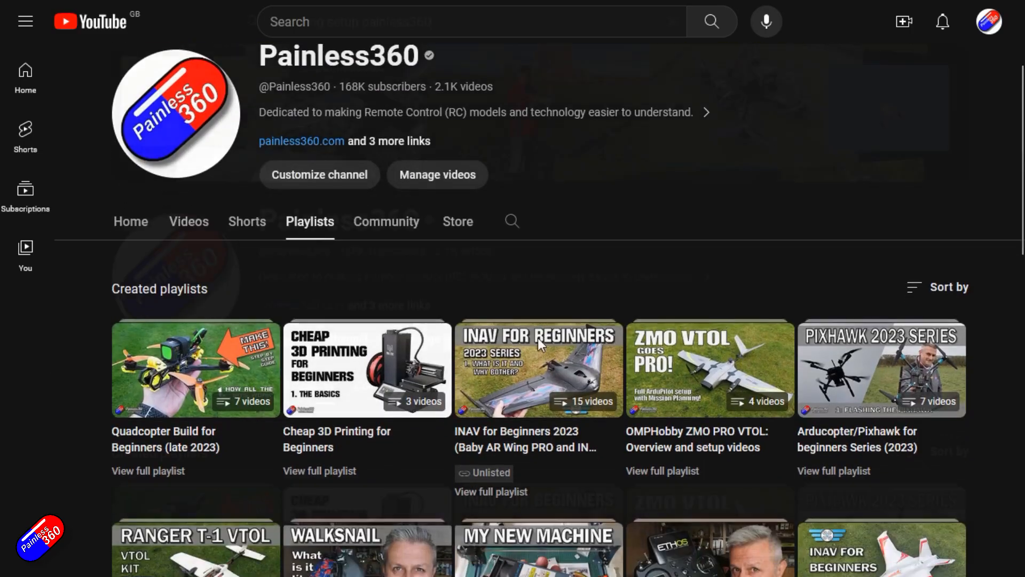